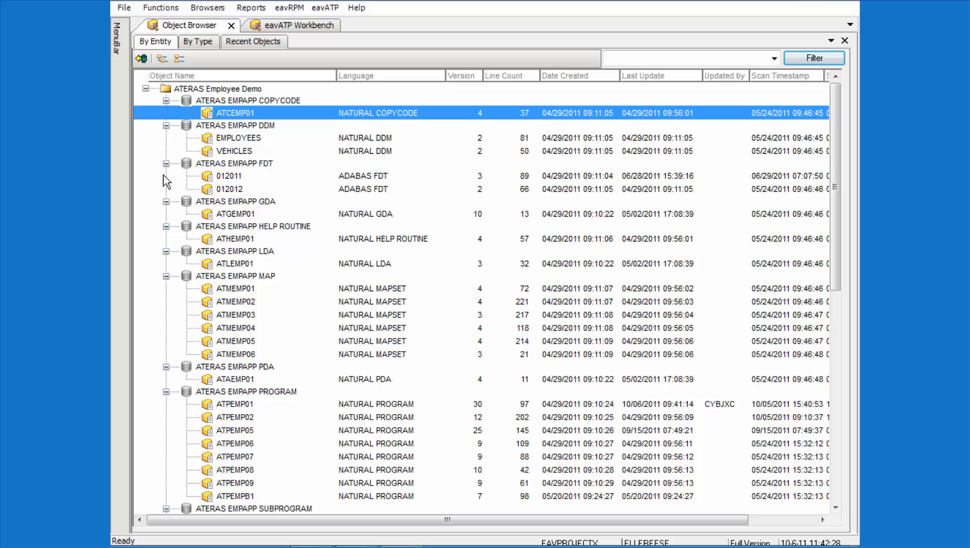
mouse_move(215, 424)
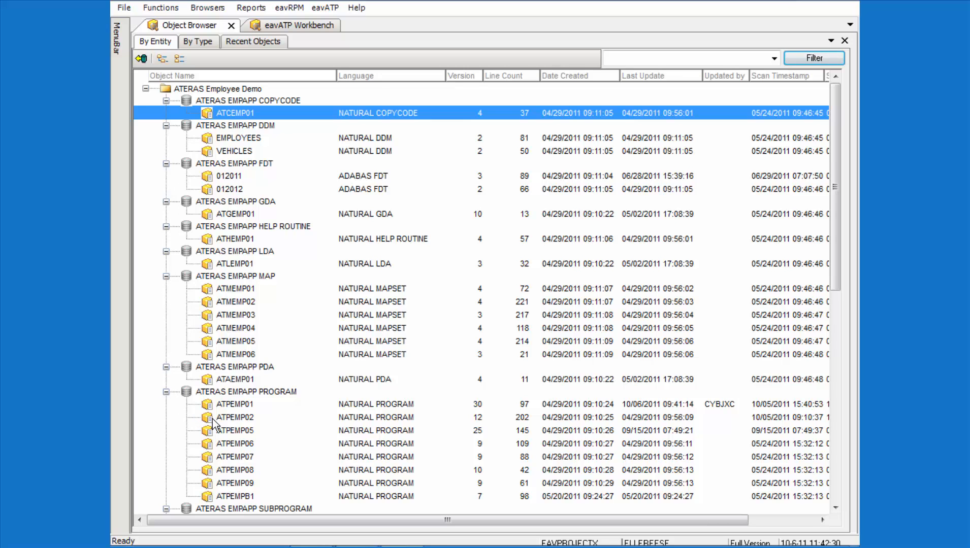
View the ATPEMP01 program source and scroll through it
double_click(235, 404)
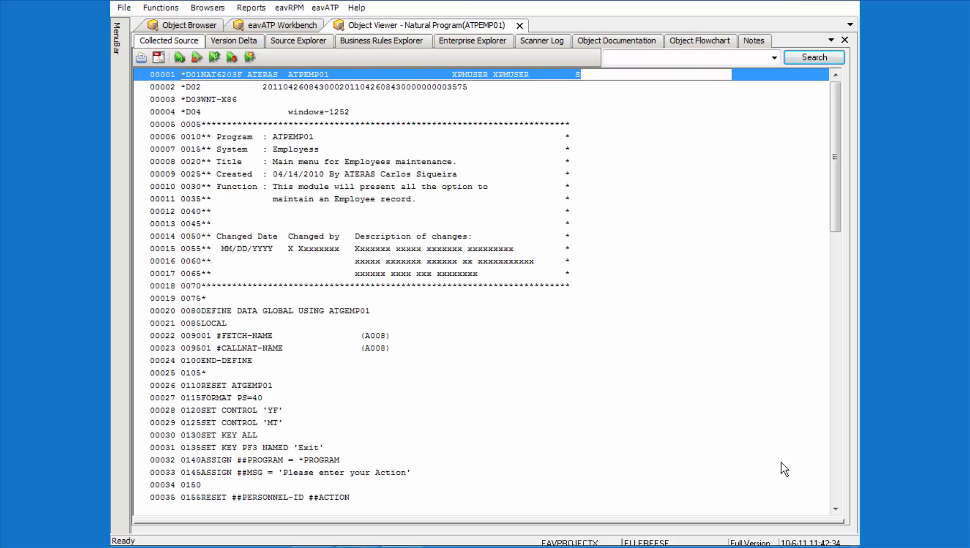
scroll(down, 3)
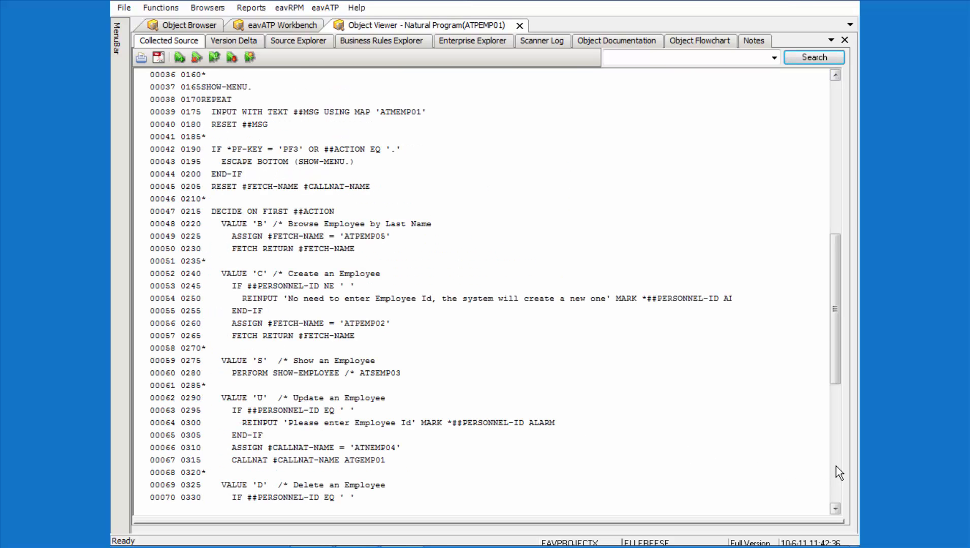
scroll(down, 3)
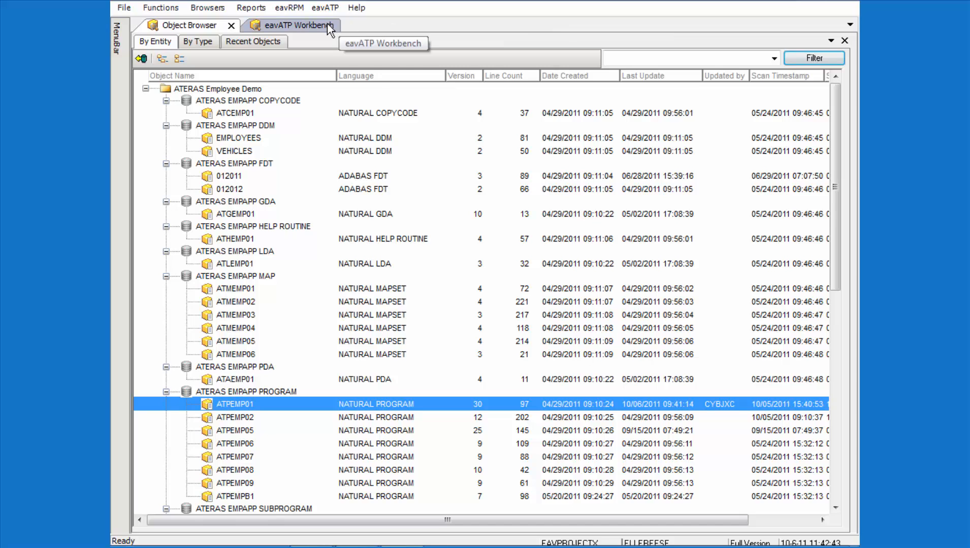
Run Verify Database from the Workbench Table Mapping for the Employee Application target
click(290, 26)
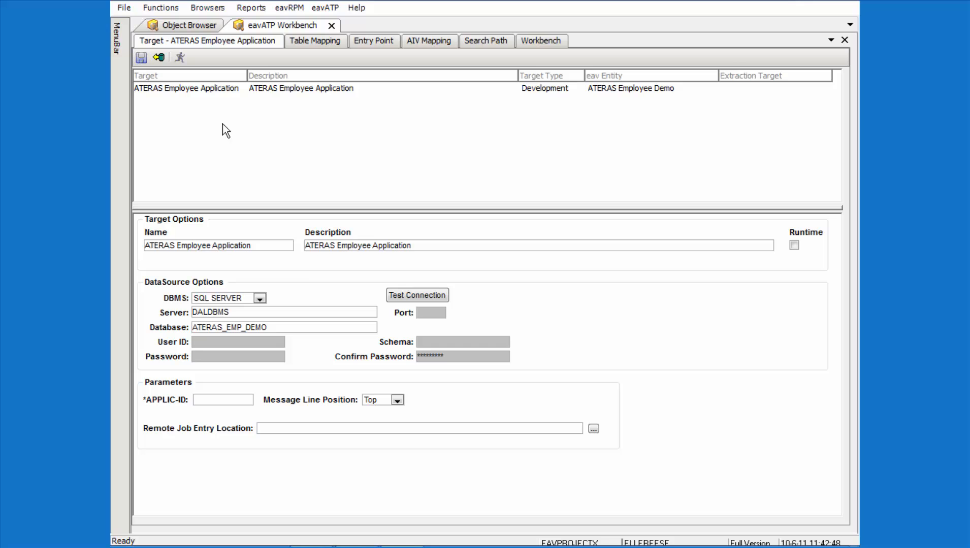
mouse_move(322, 59)
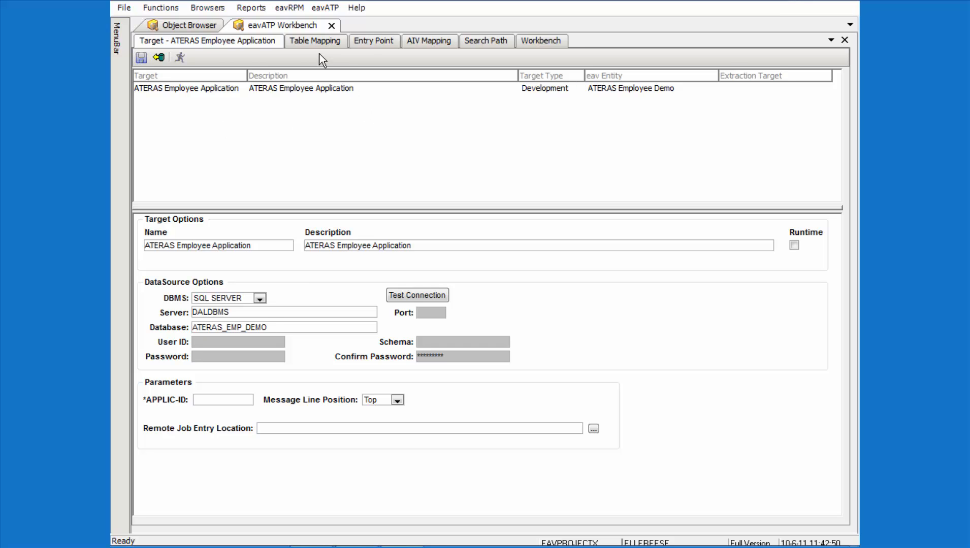
click(316, 41)
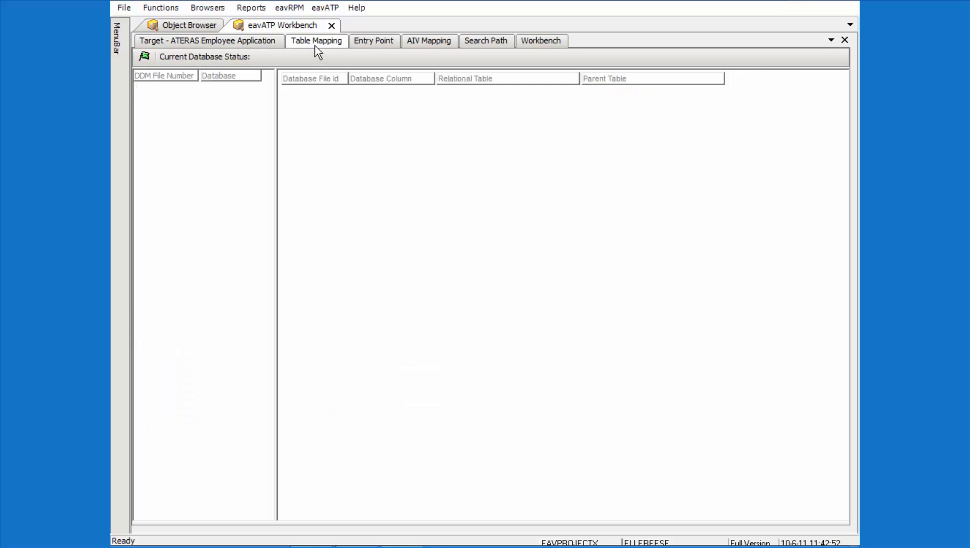
click(145, 56)
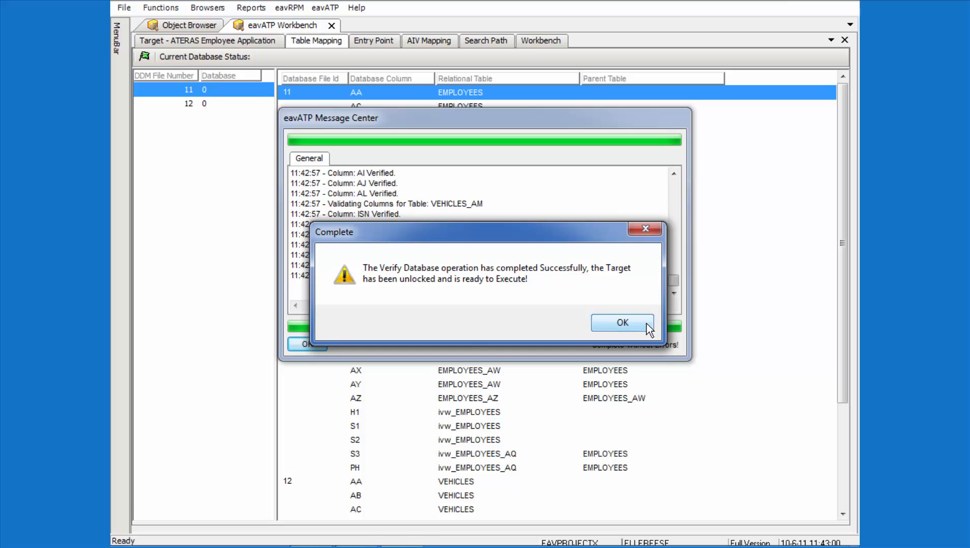
click(621, 323)
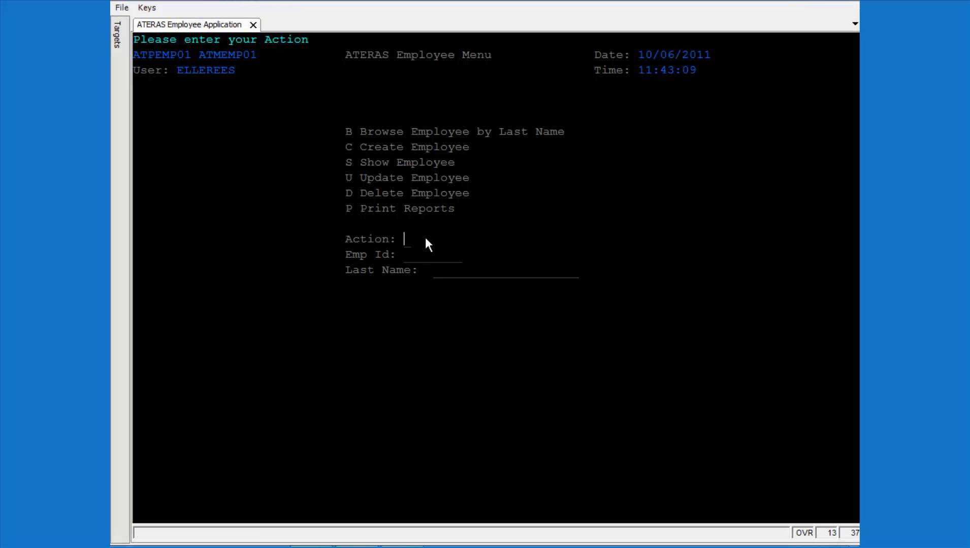
text(B)
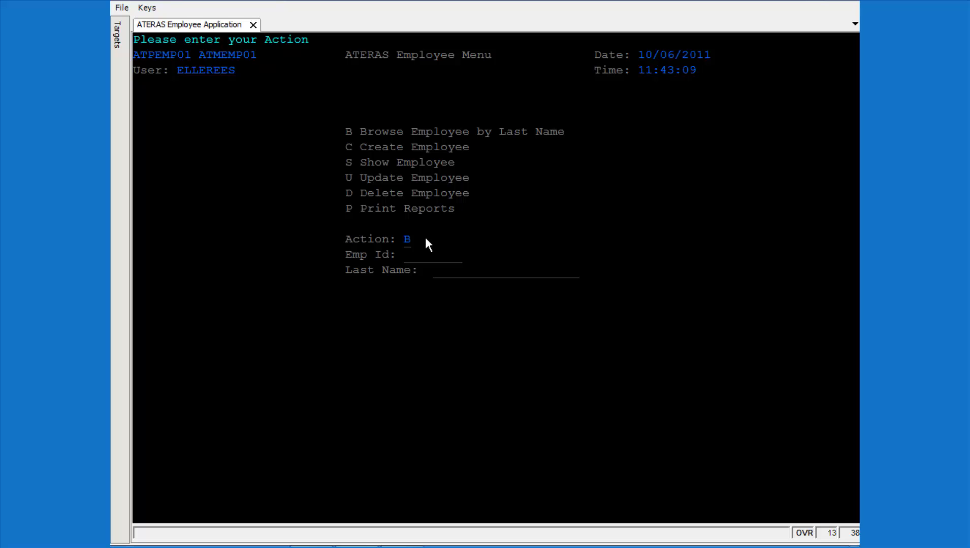
key(Enter)
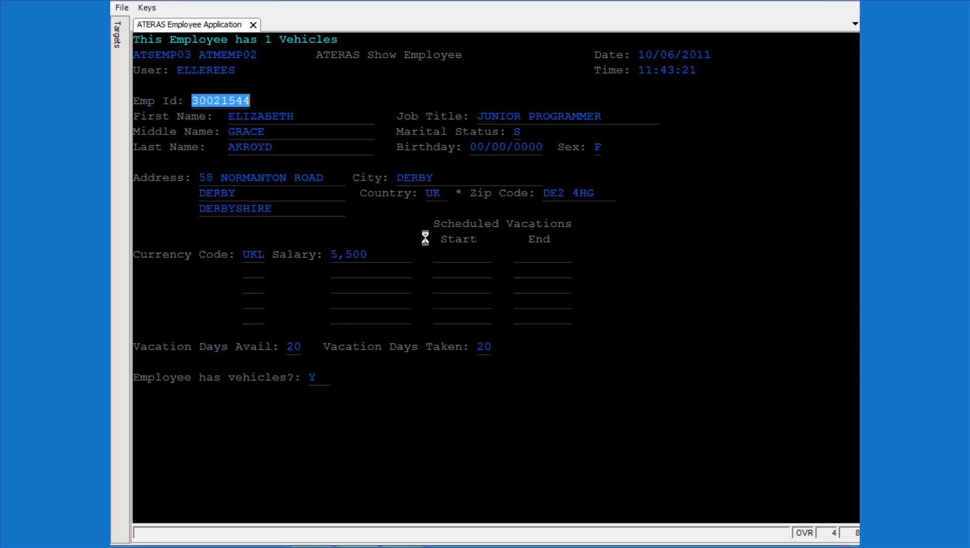
click(146, 7)
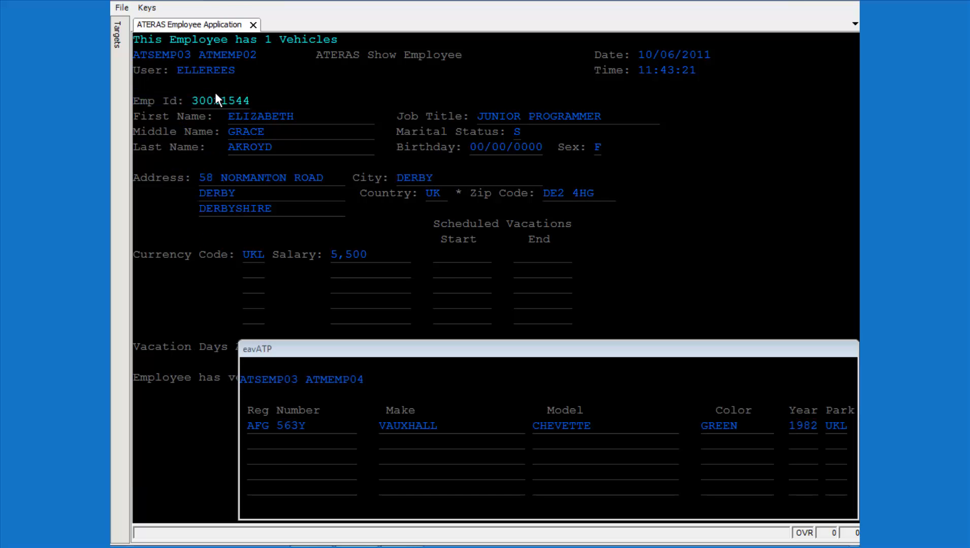
mouse_move(188, 280)
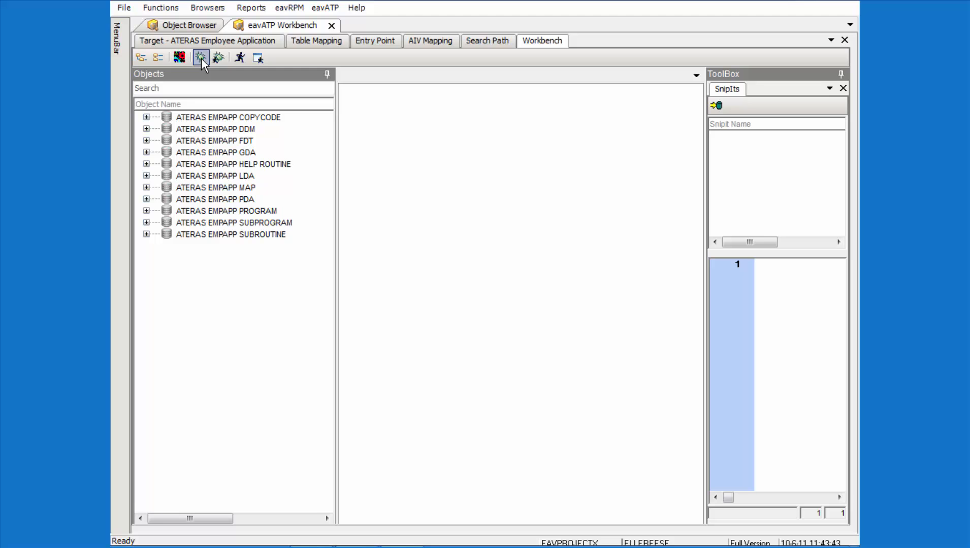
Debug the Employee Demo Application, expand the Variables tree, continue to the Employee Menu and close the debugger
click(201, 58)
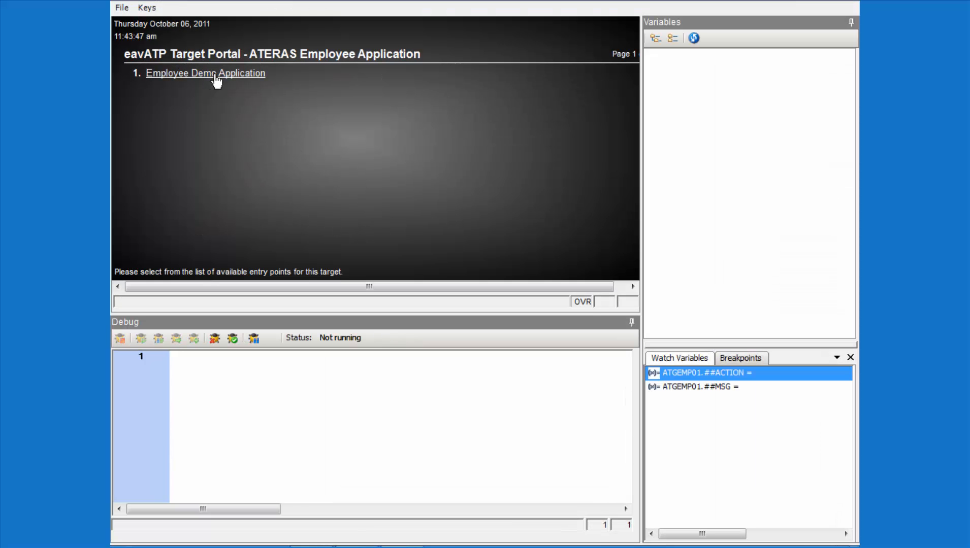
click(206, 74)
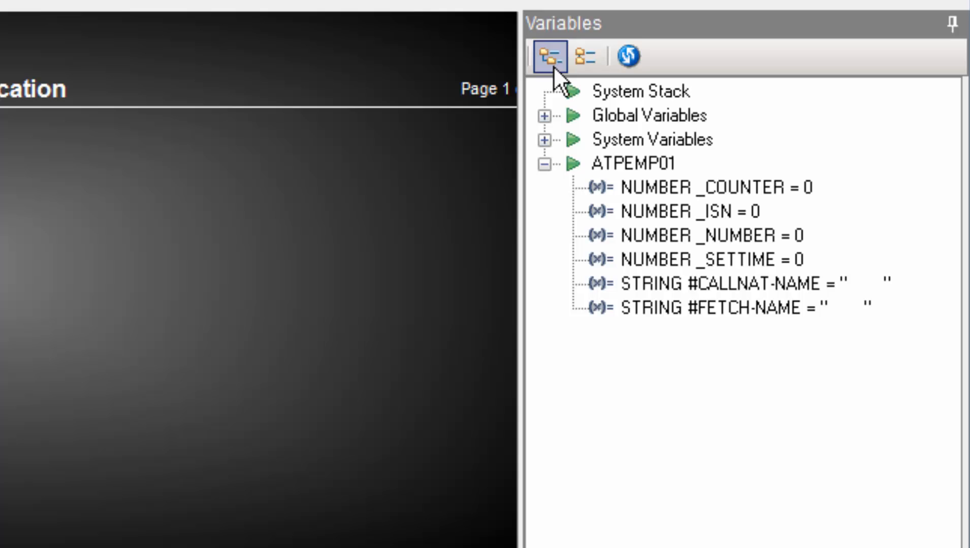
click(547, 116)
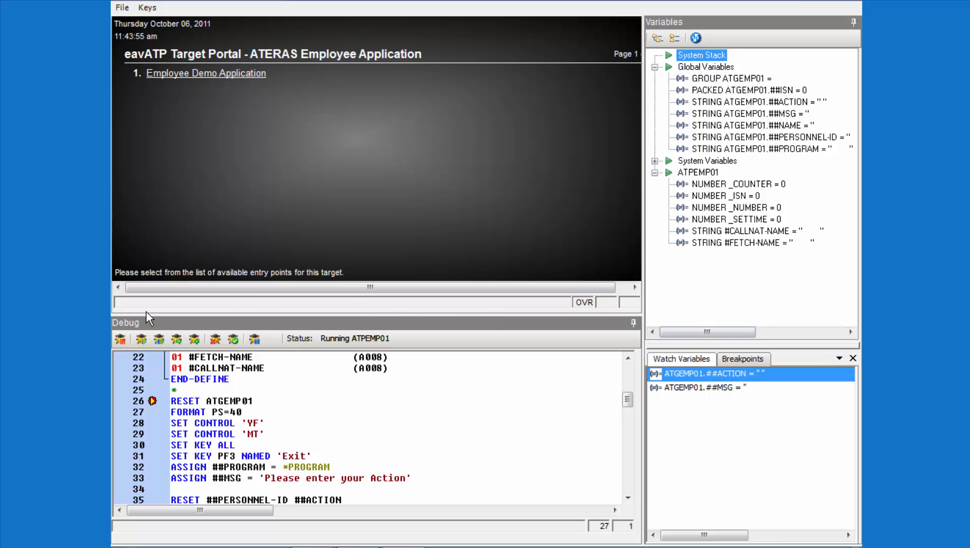
mouse_move(141, 339)
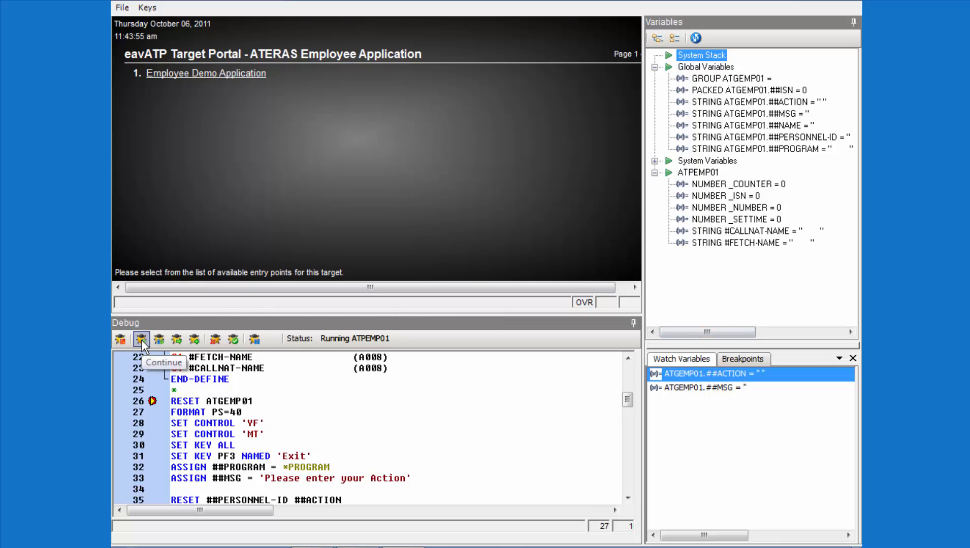
click(141, 338)
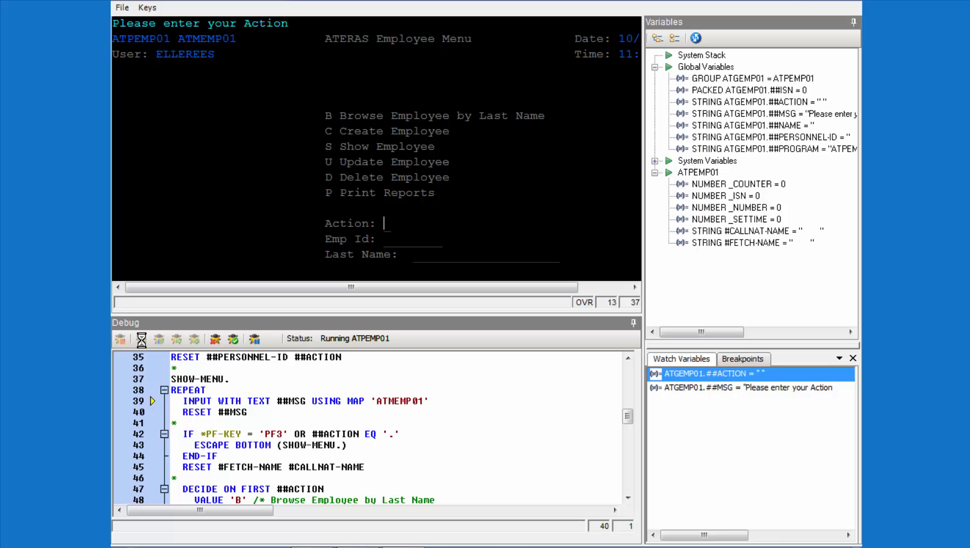
click(742, 360)
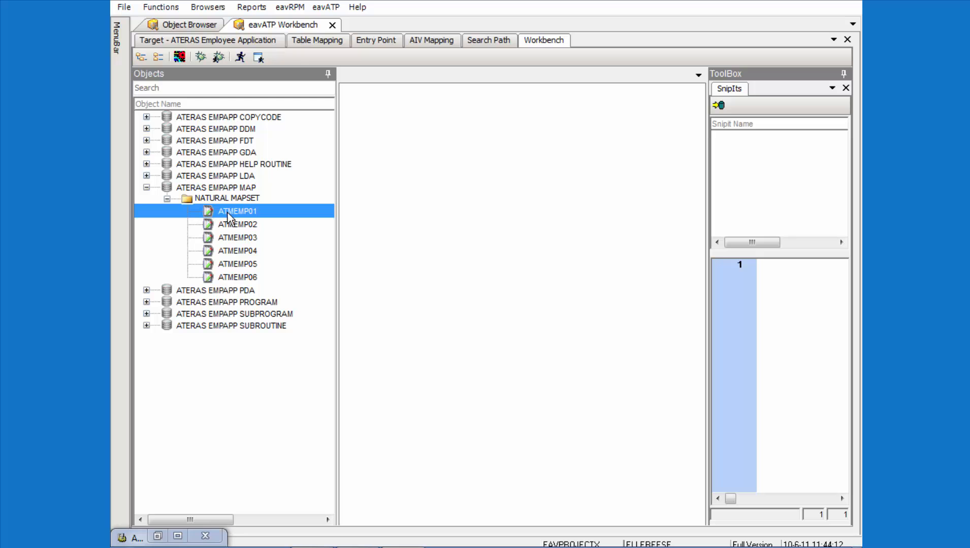
Check out map ATMEMP01 into the editor and return to the objects list
double_click(238, 211)
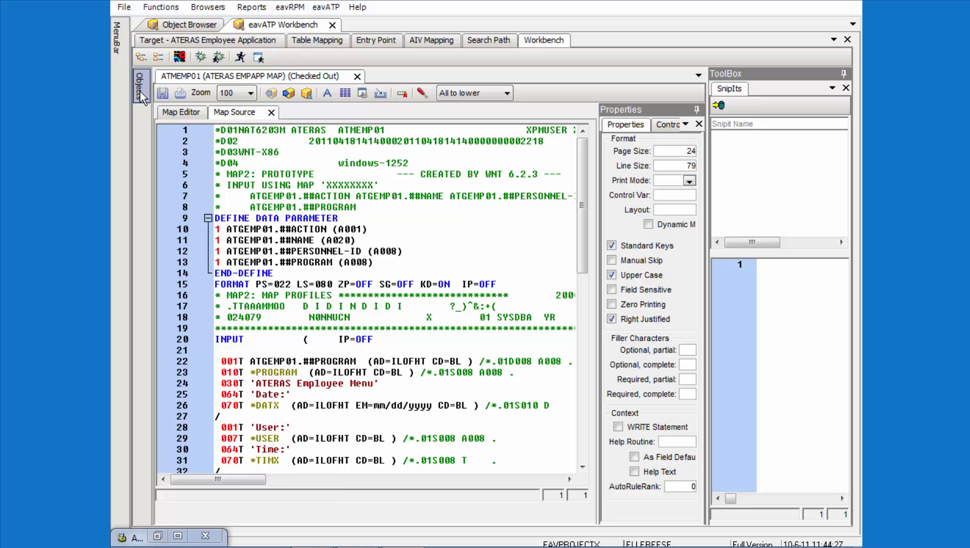
click(138, 86)
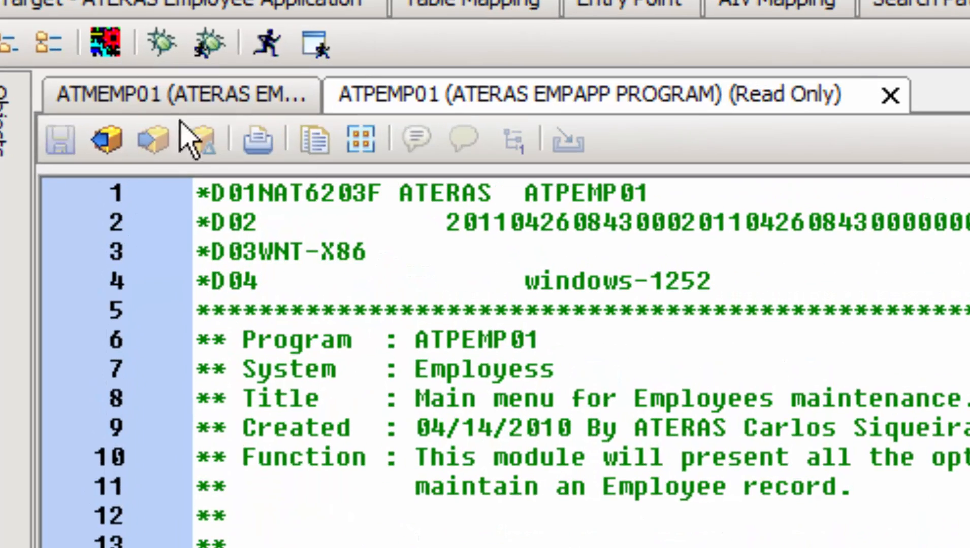
mouse_move(106, 139)
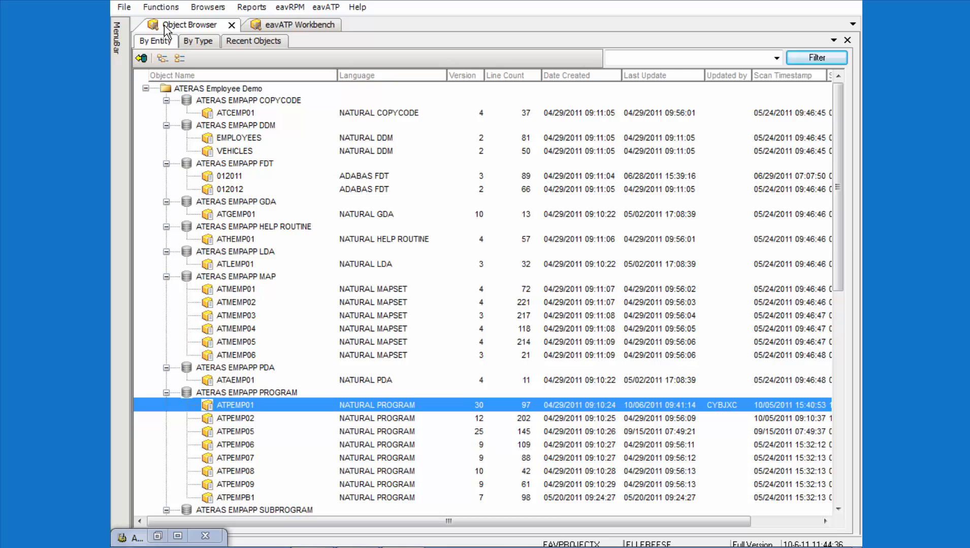
double_click(236, 405)
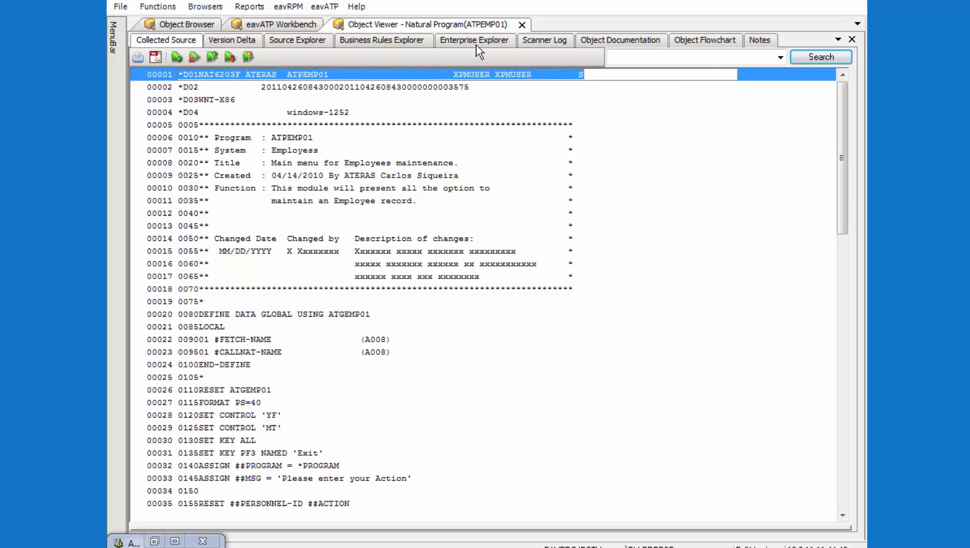
click(474, 40)
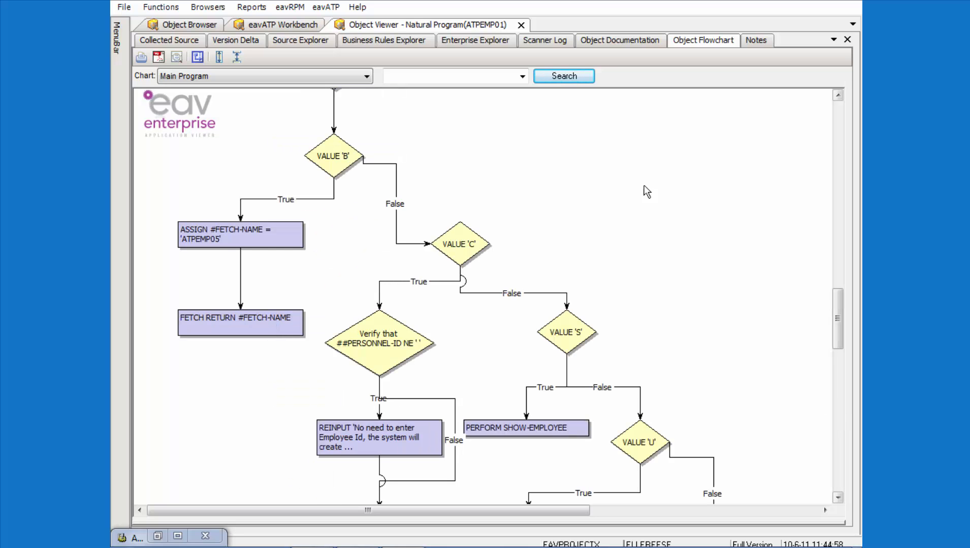
click(521, 25)
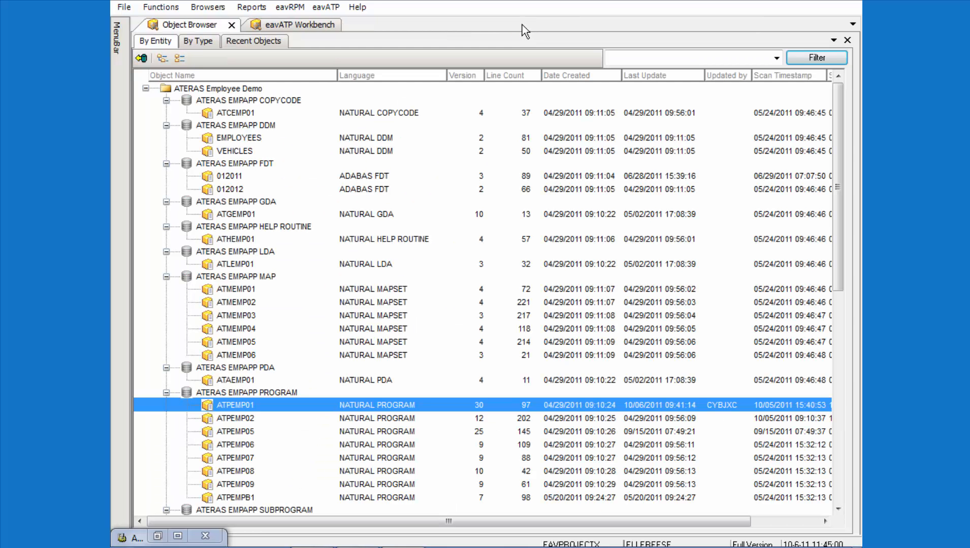
Return to the Workbench map editor for ATMEMP01 and use its check-out toolbar button
click(279, 25)
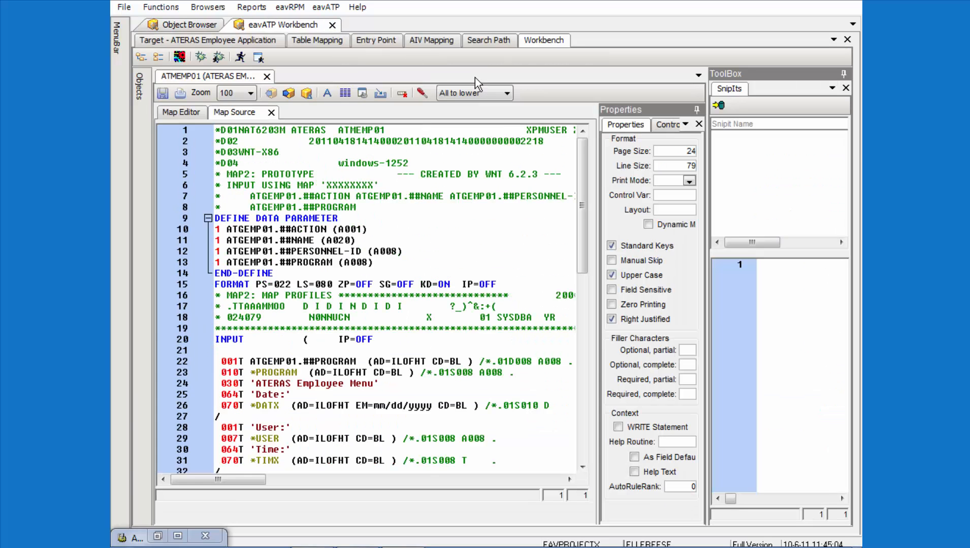
click(305, 92)
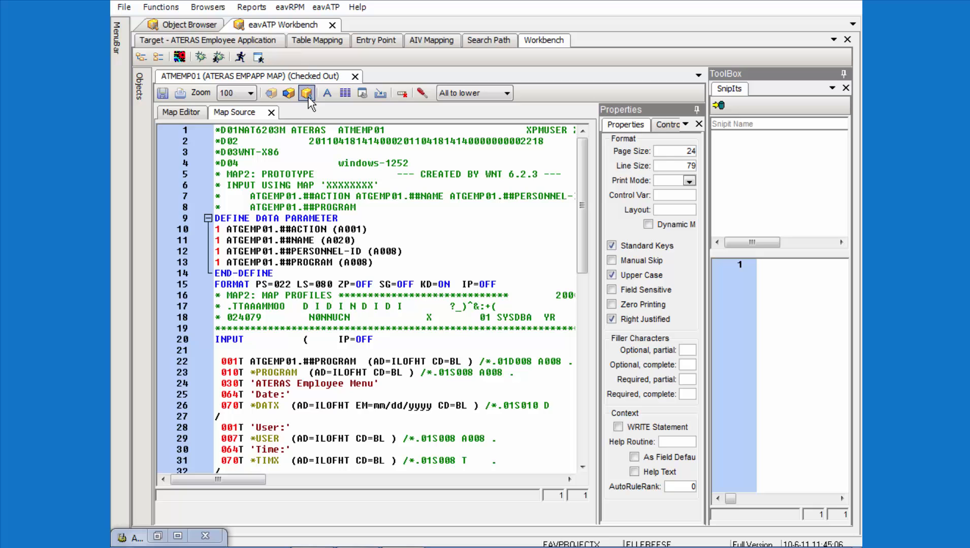